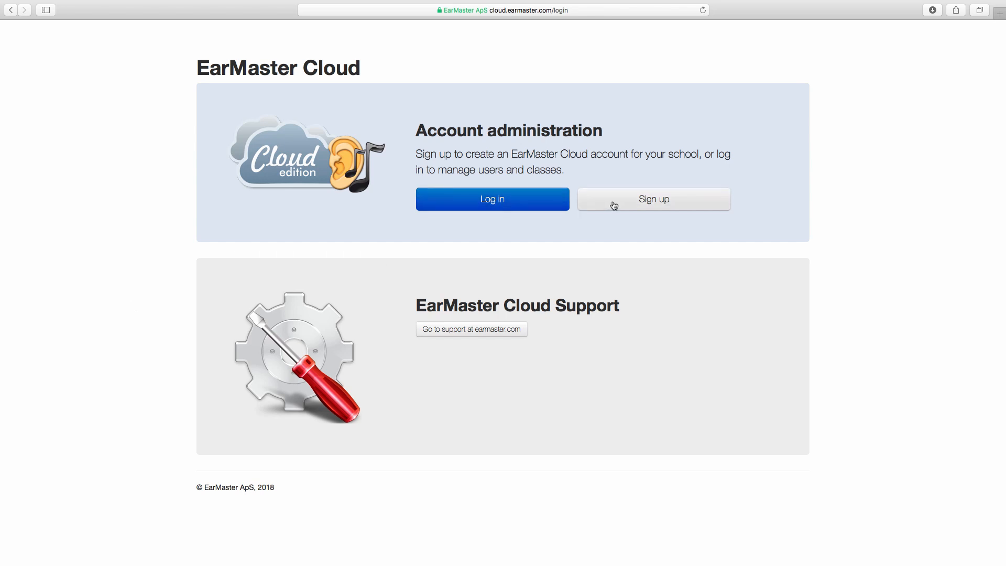
Enter School account ID em-school on the sign-in form and move to the password field
click(492, 199)
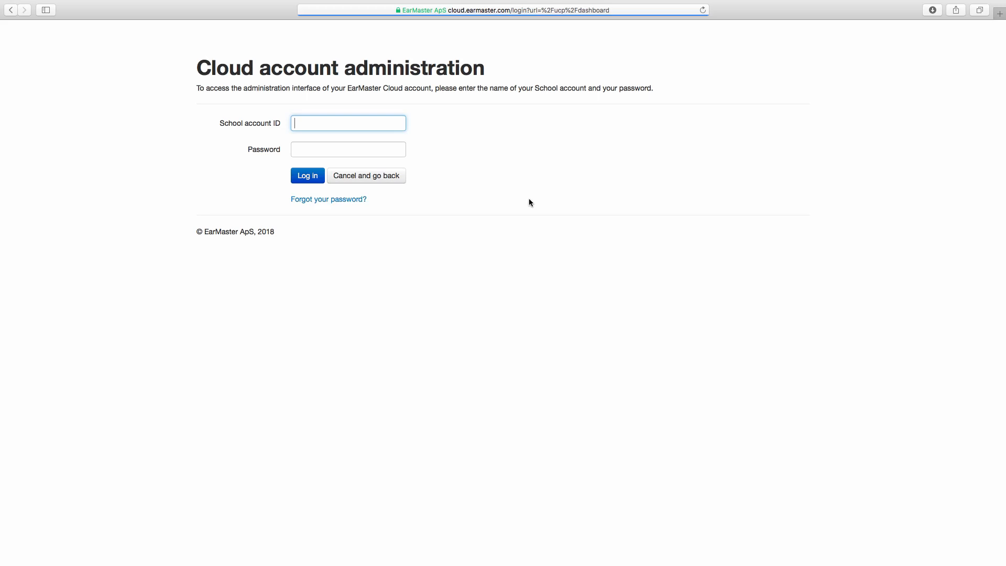
text(em-school)
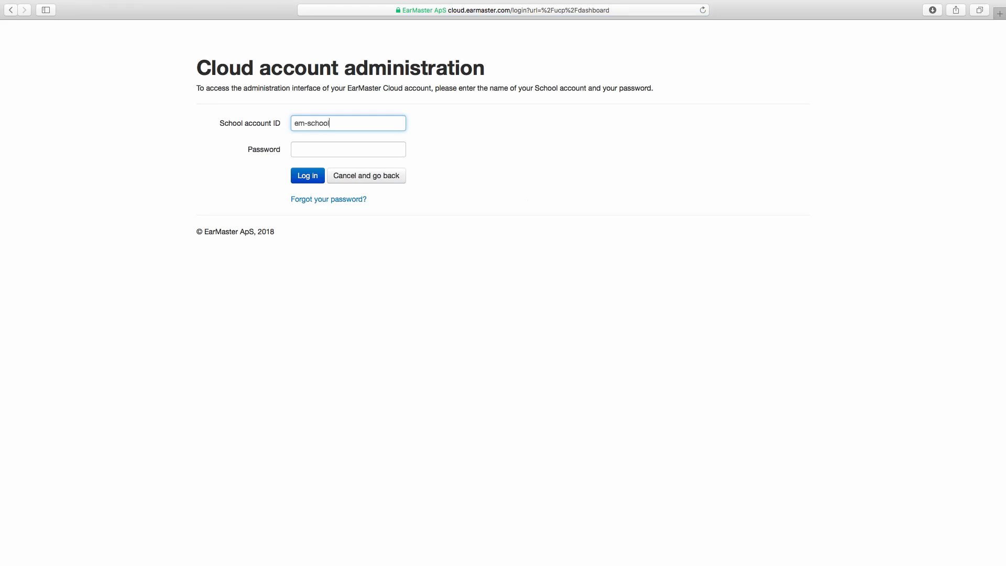
click(307, 176)
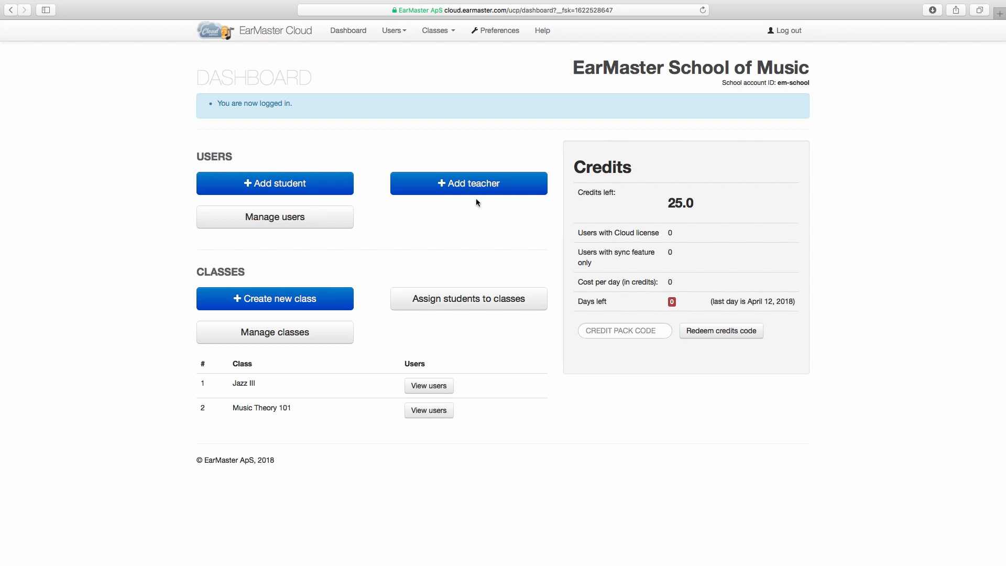
mouse_move(386, 217)
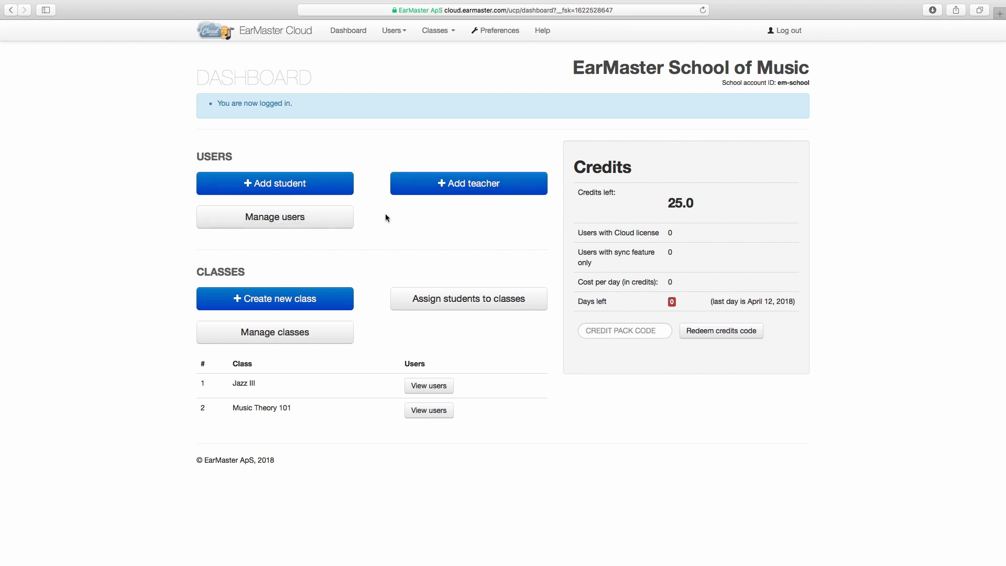
mouse_move(395, 221)
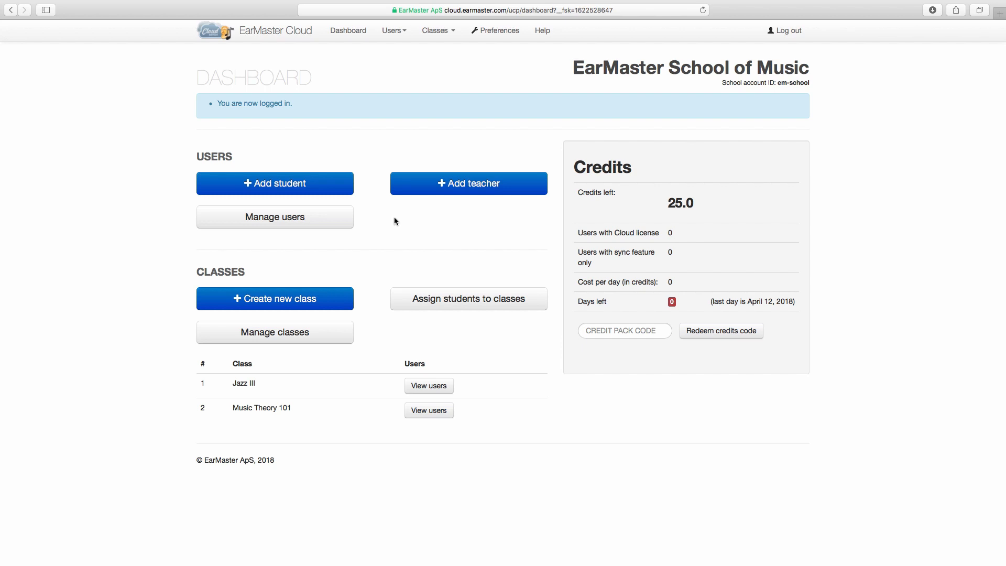
mouse_move(737, 247)
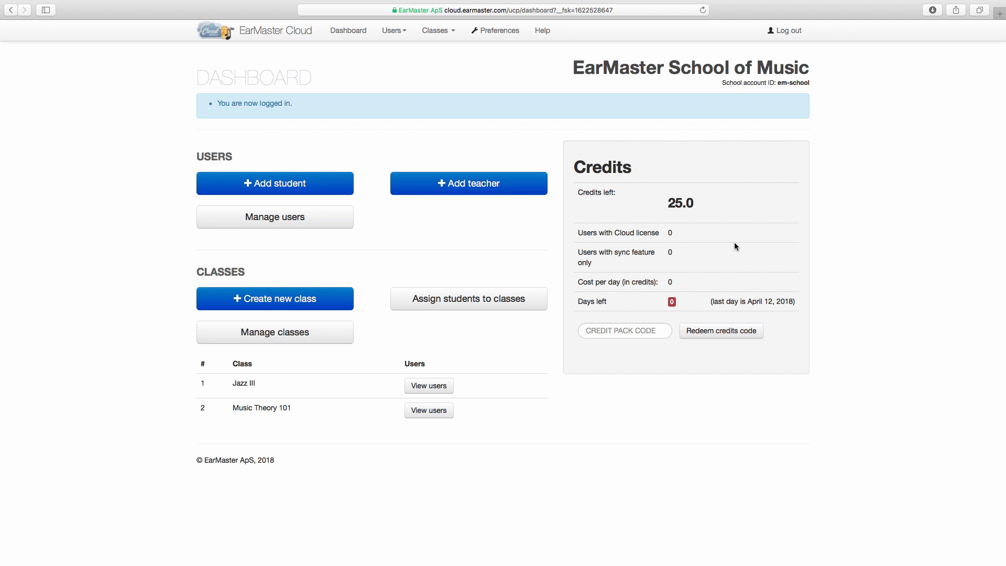
mouse_move(731, 245)
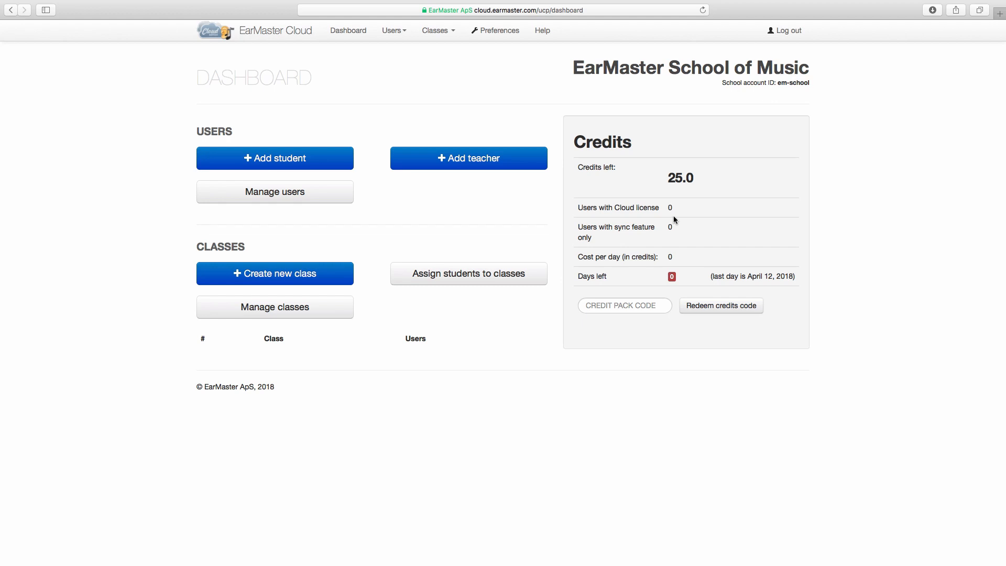
Create and save the classes Music Theory 101 and Jazz III, then go back to the dashboard
click(278, 273)
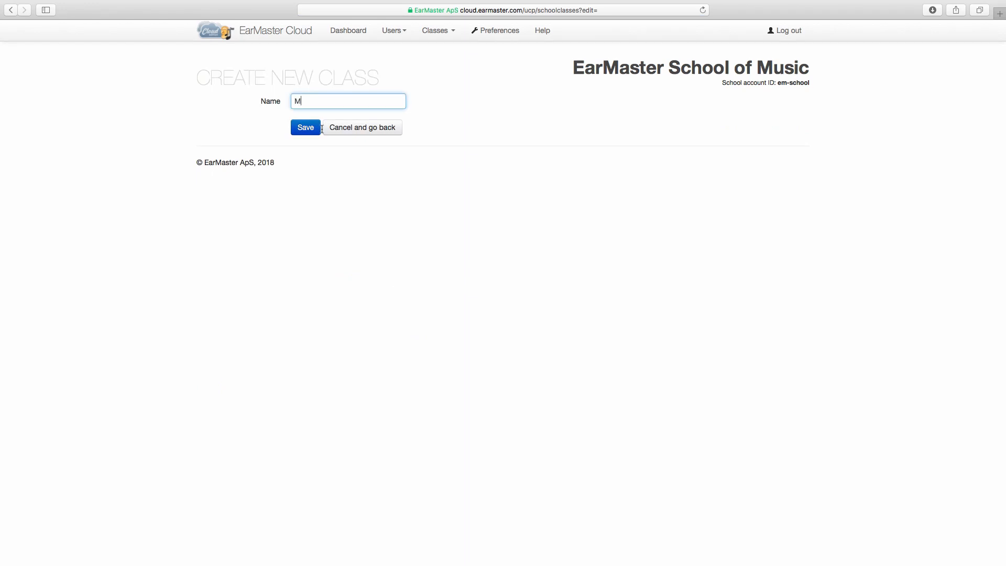
text(usic Theory 101)
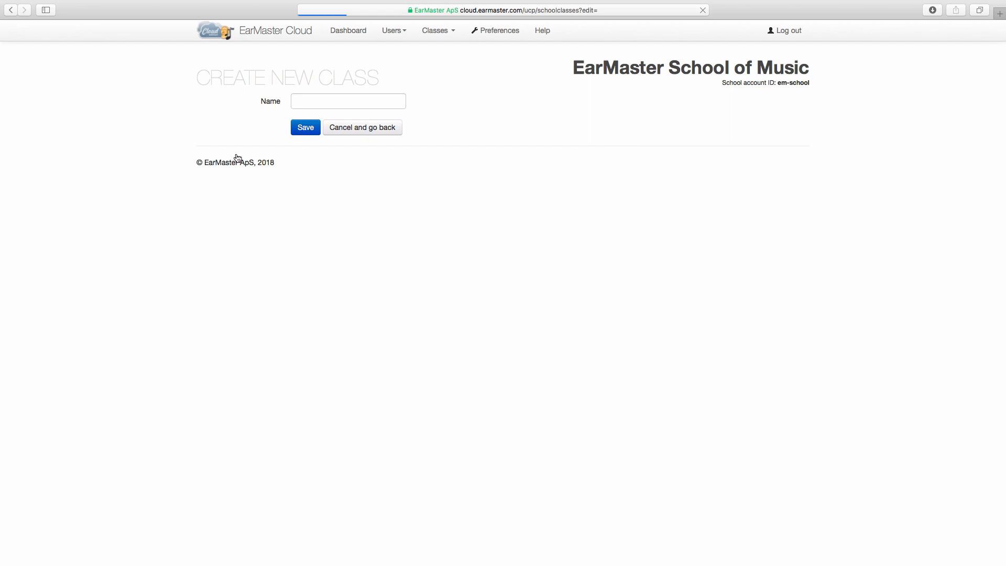
text(Jazz I)
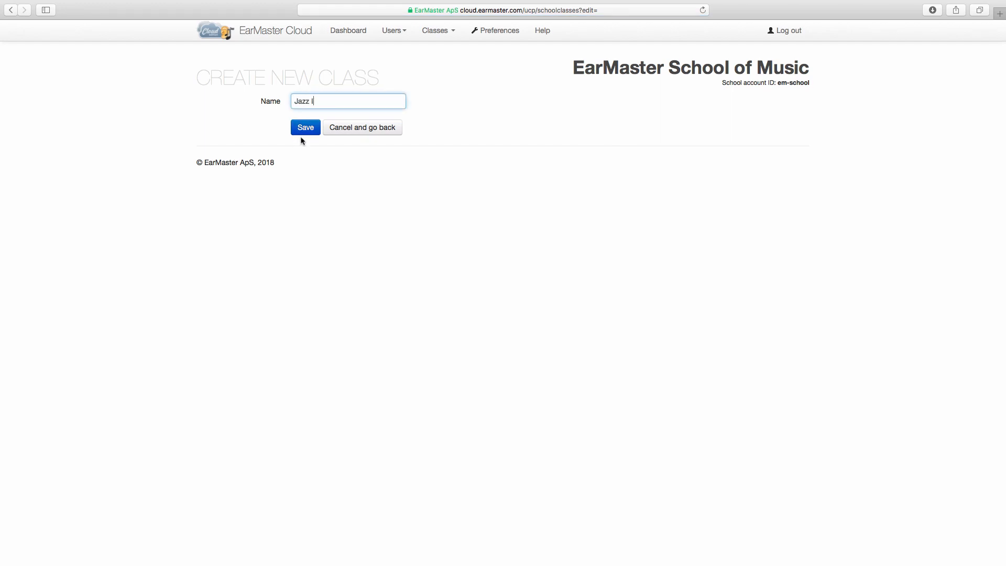
click(305, 127)
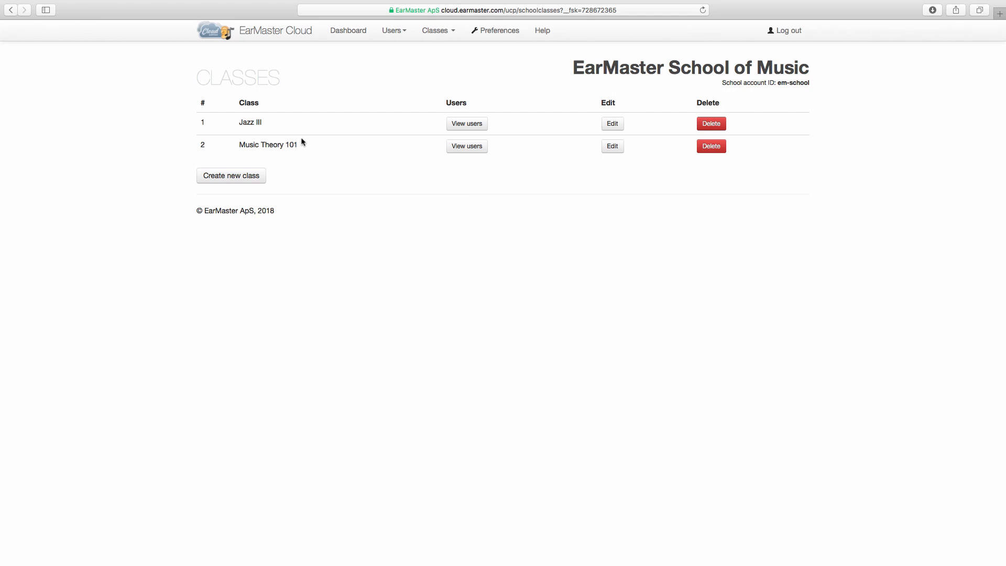
click(346, 31)
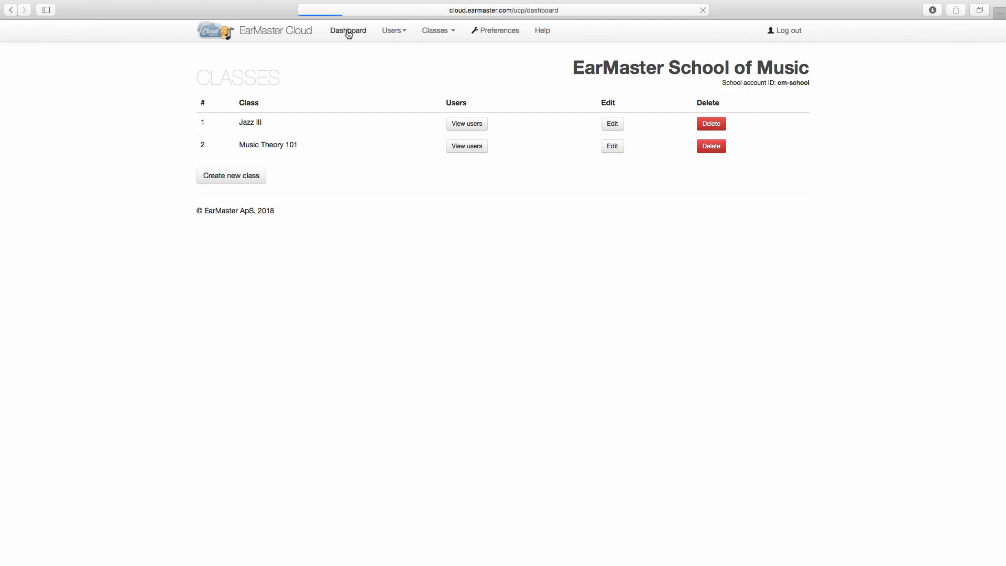
Show the school dashboard listing the Jazz III and Music Theory 101 classes
click(348, 30)
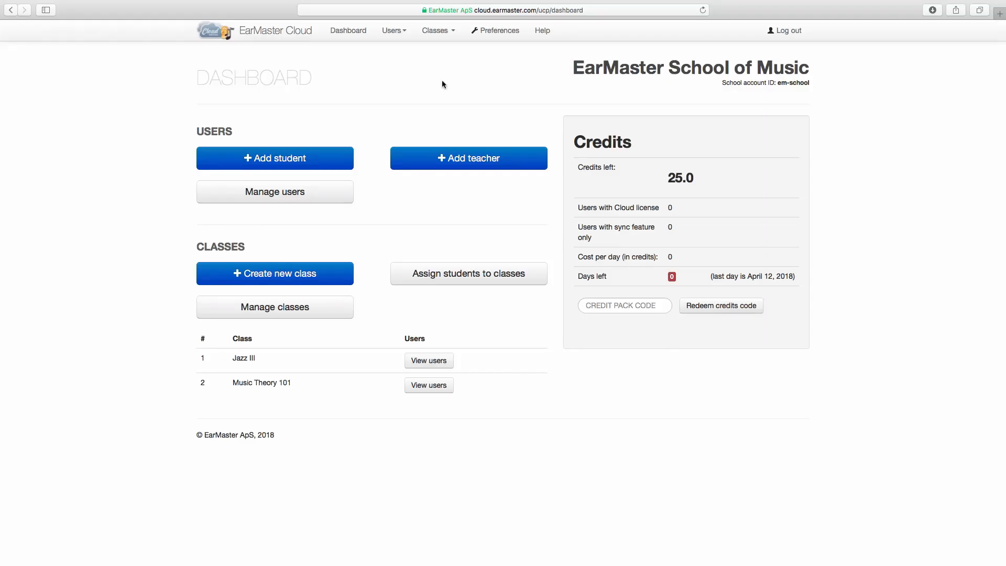
click(468, 158)
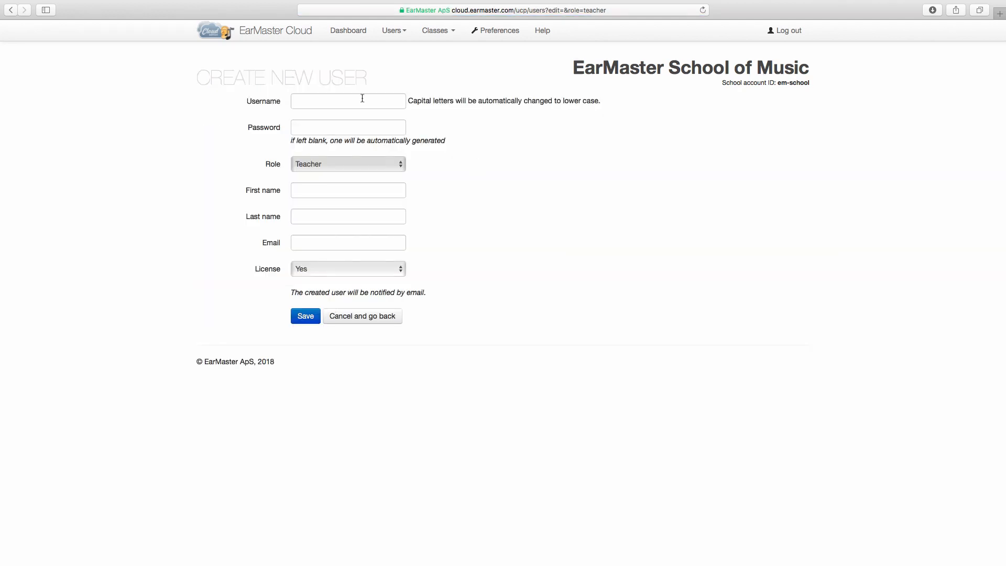
text(carl)
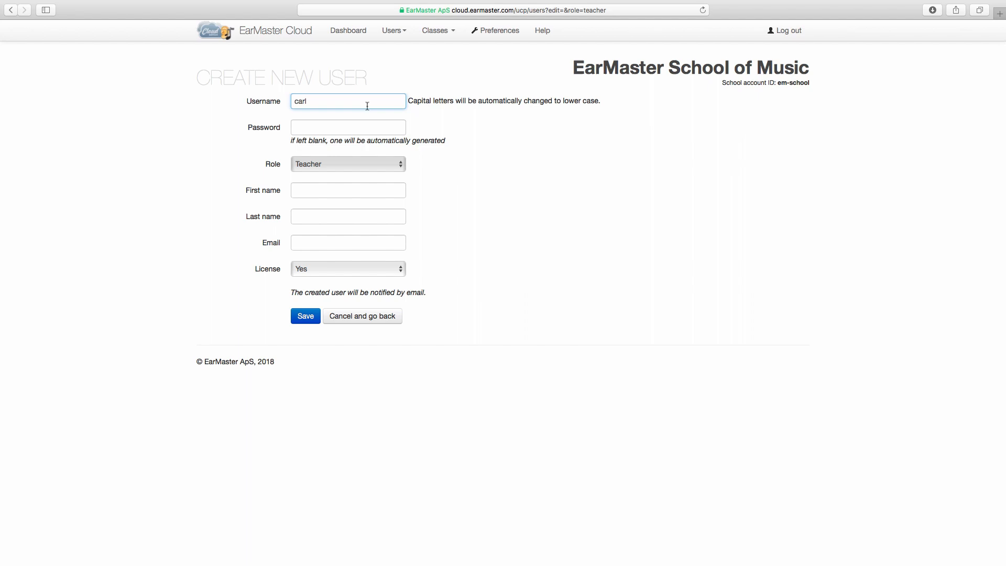
text(Carl)
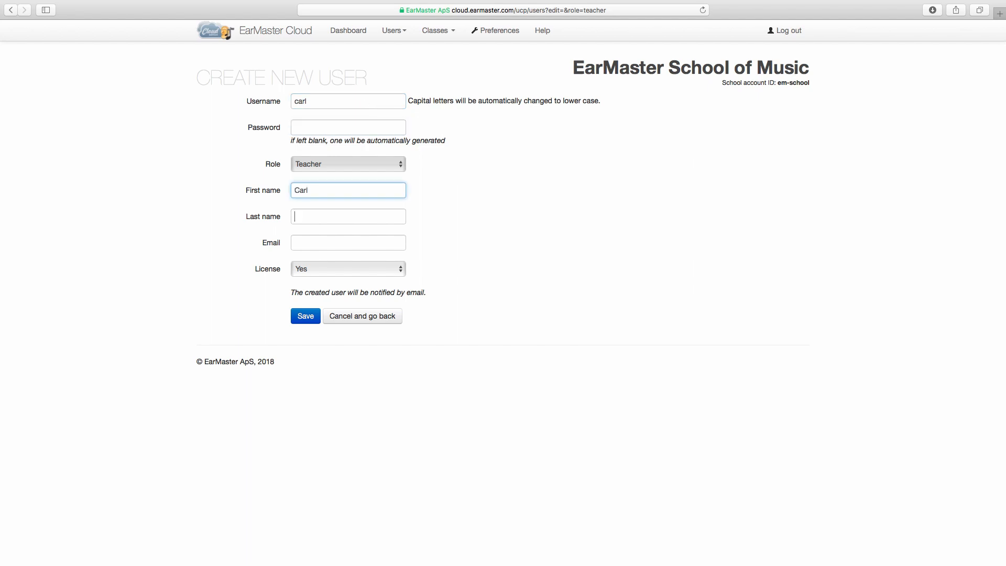
text(Niels)
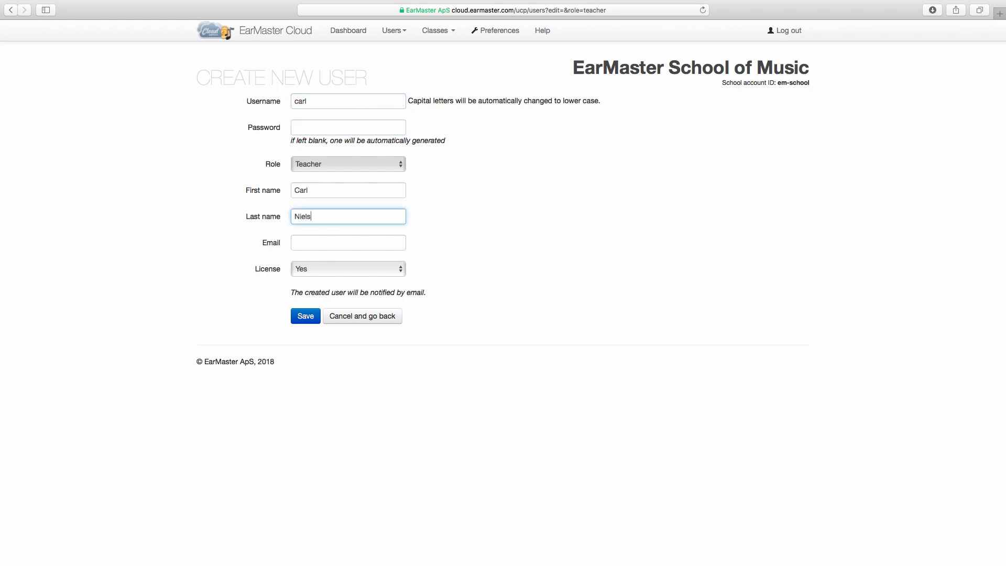
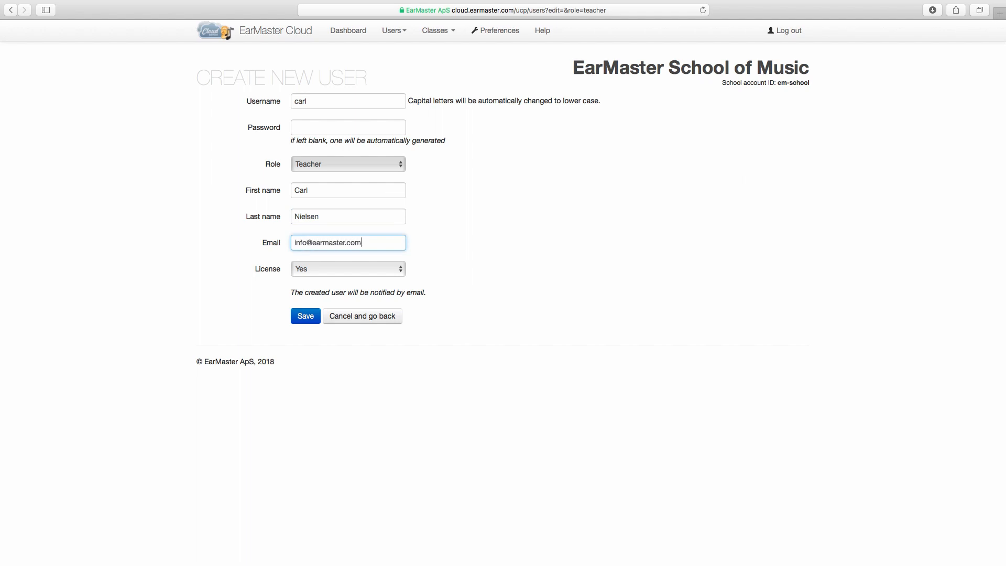
click(347, 268)
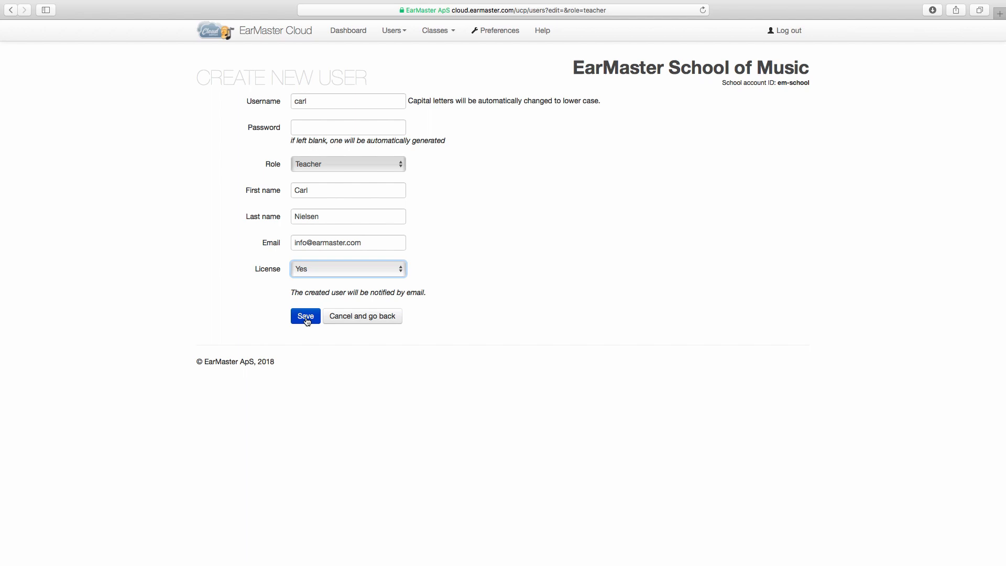
click(305, 316)
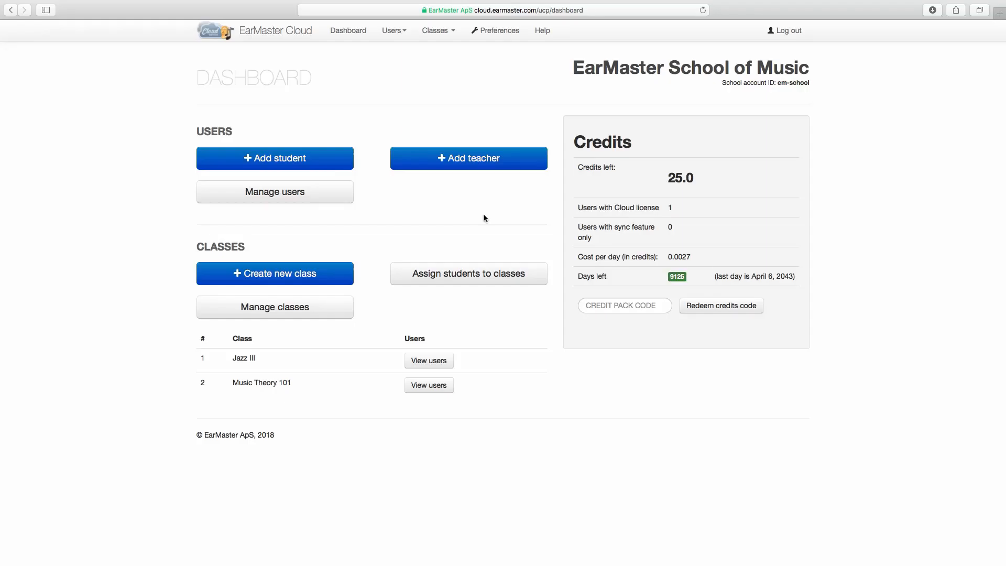
mouse_move(435, 184)
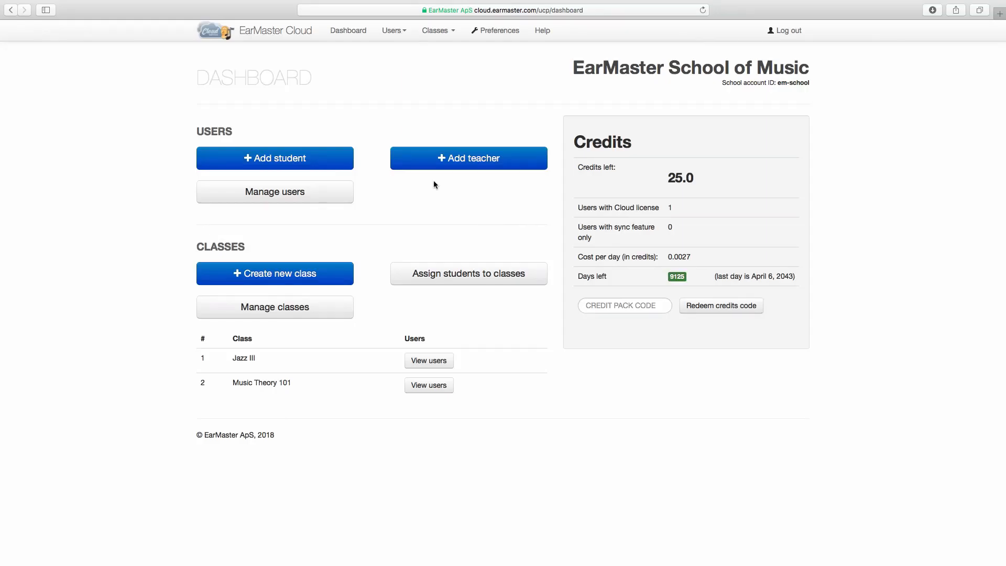
click(275, 157)
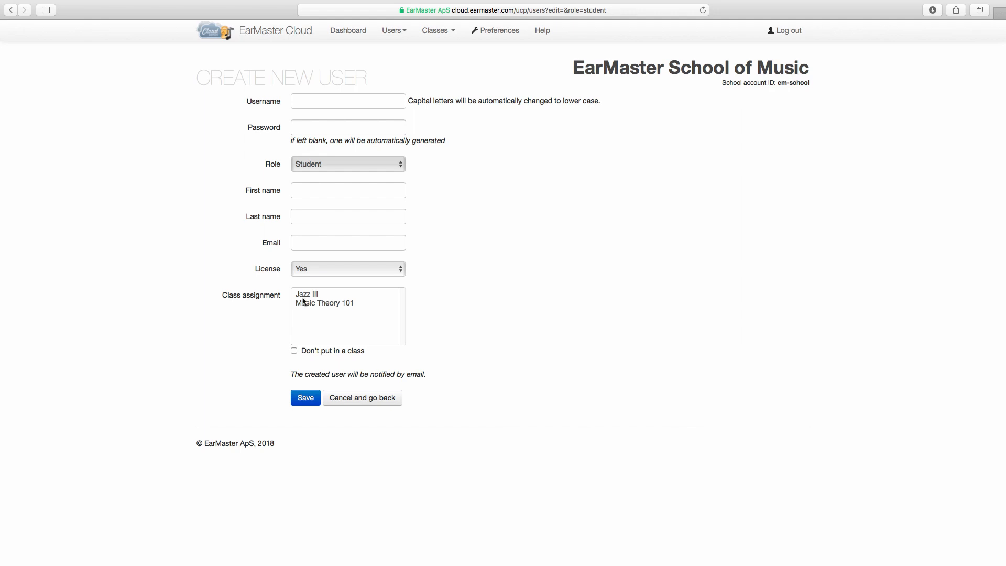
click(325, 303)
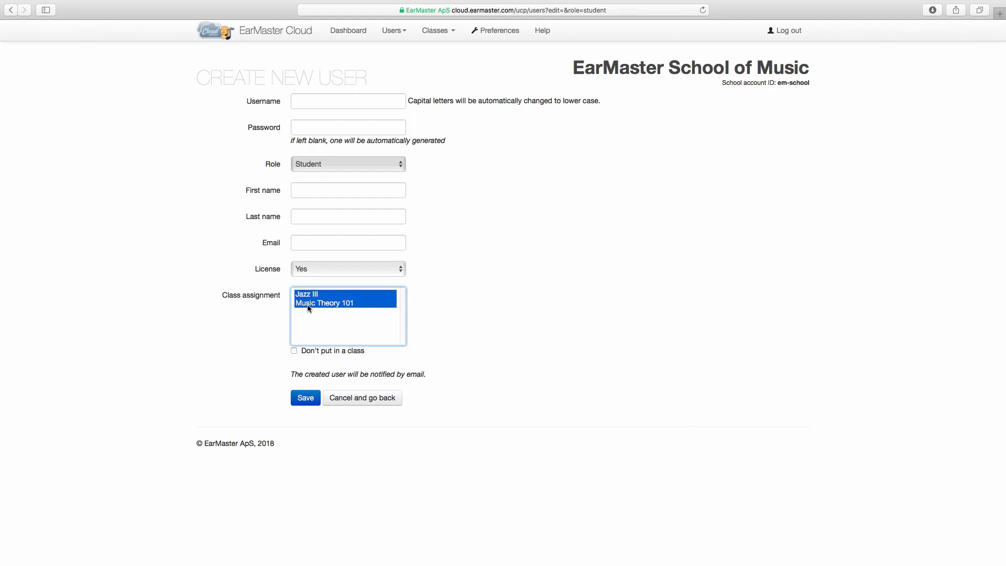
text(jimi)
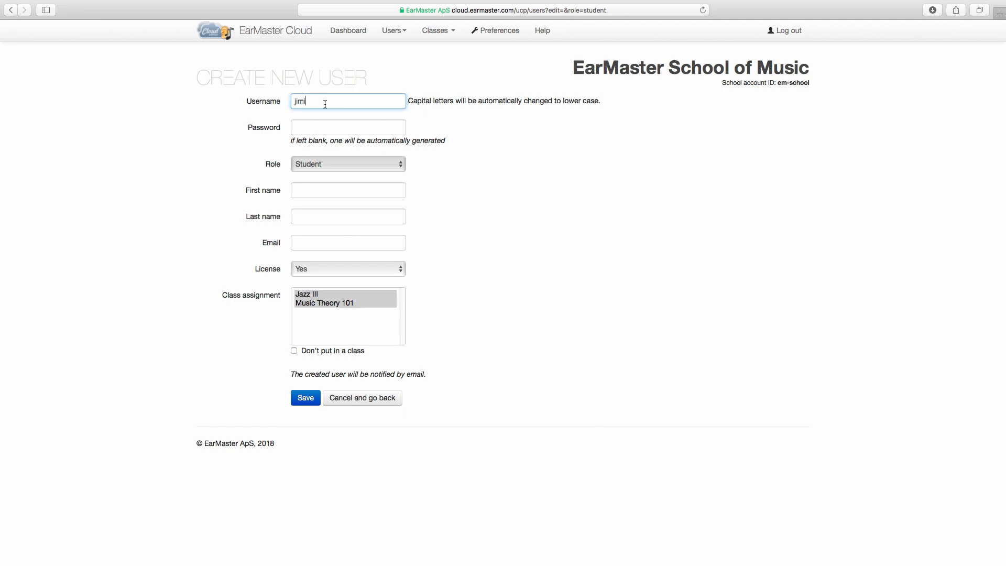
text(Jimi)
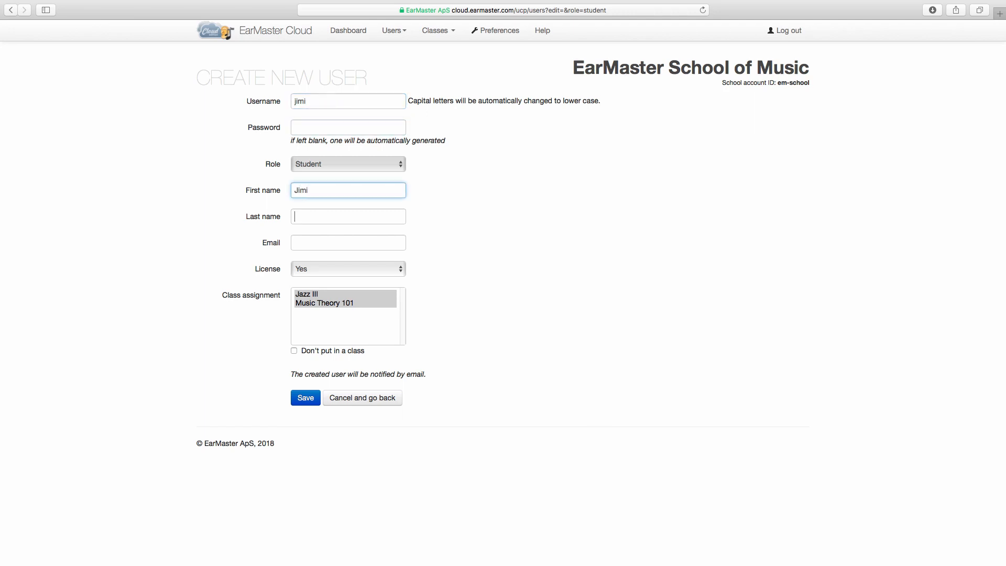
text(Hendrix)
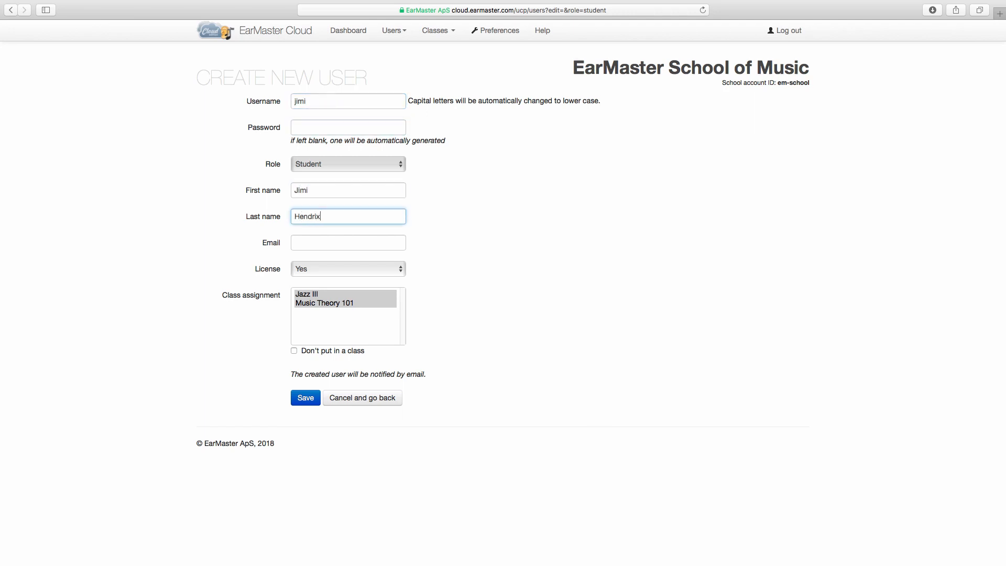
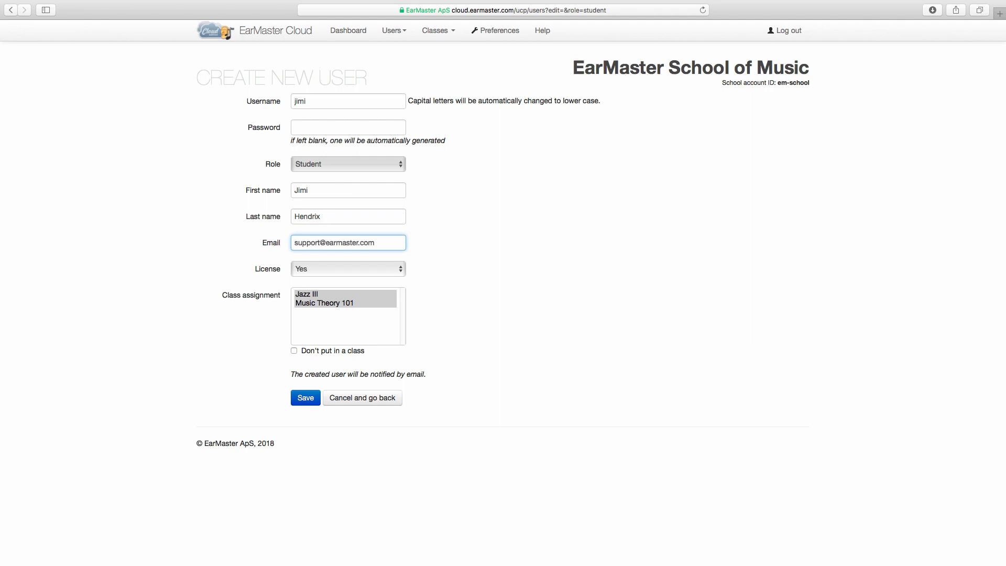
click(304, 398)
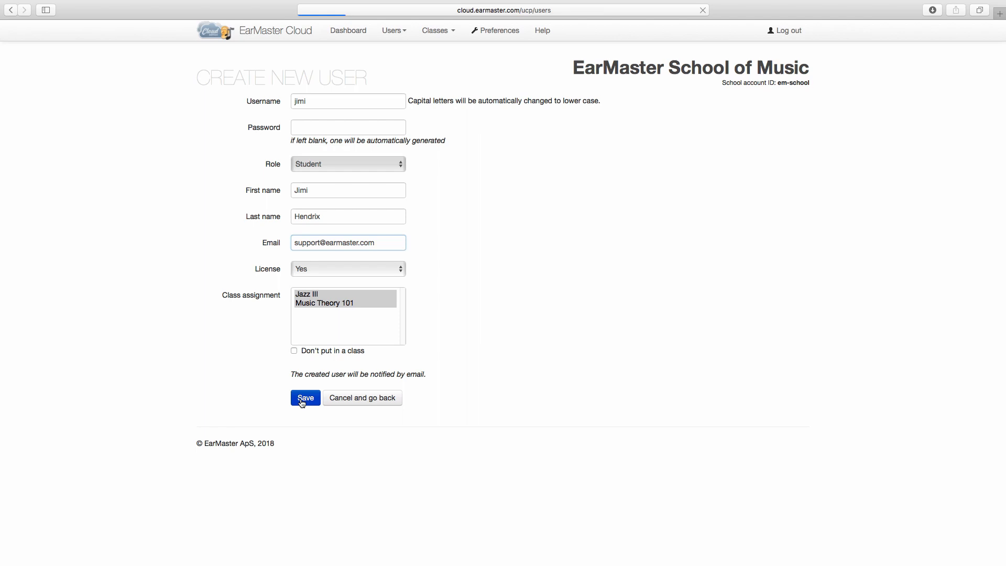
click(305, 398)
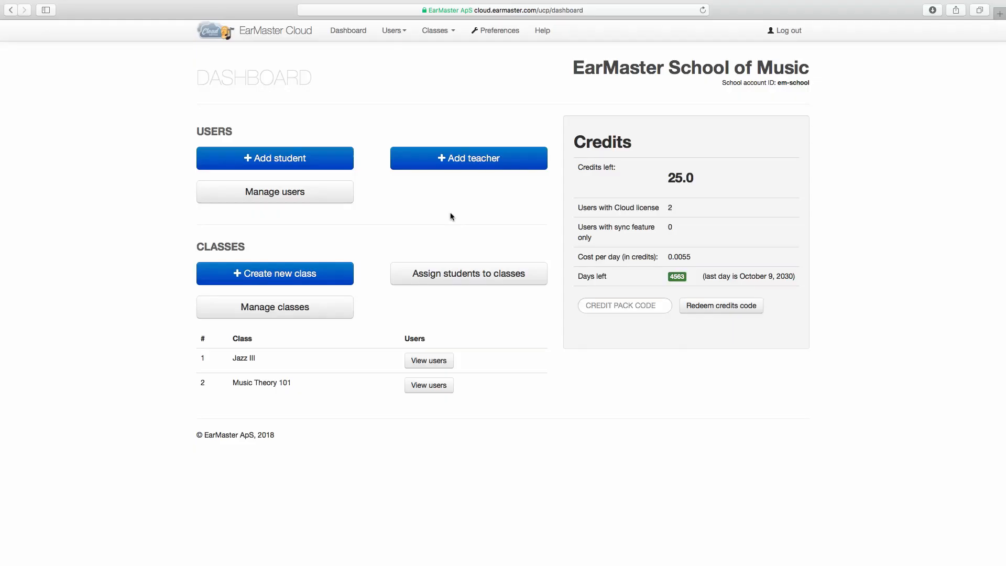
Show the Manage Users table with student jimi and teacher carl
click(275, 192)
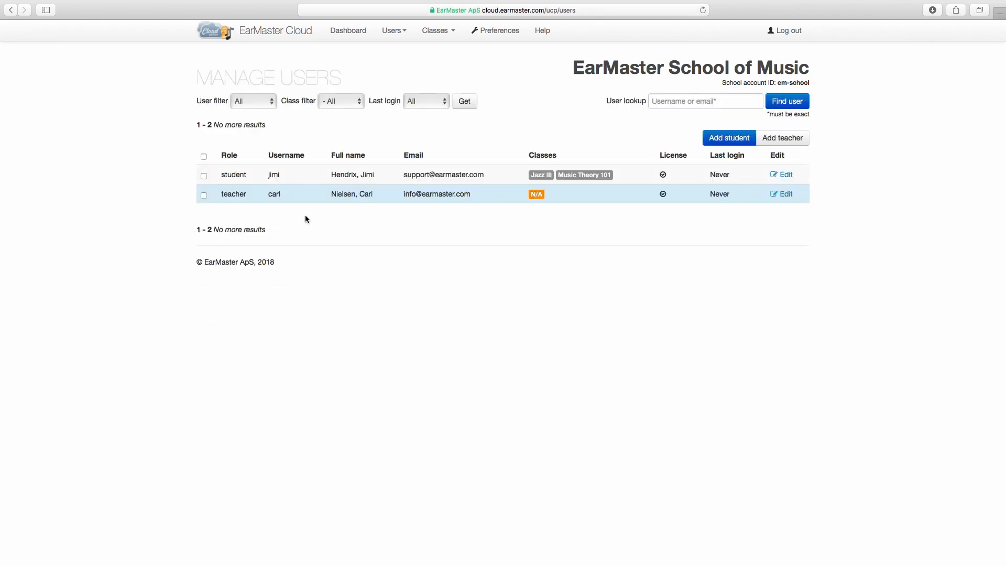
mouse_move(317, 219)
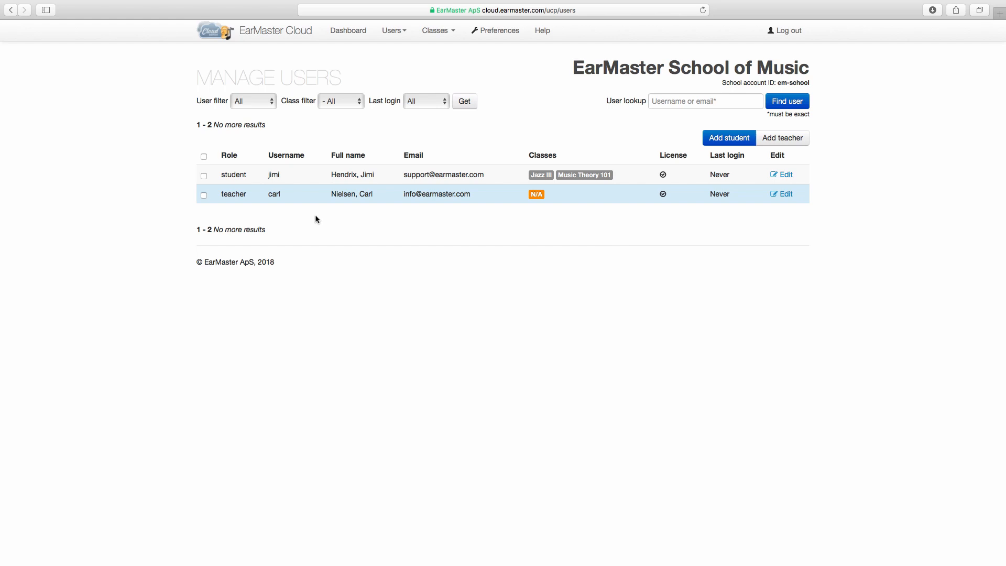
mouse_move(735, 207)
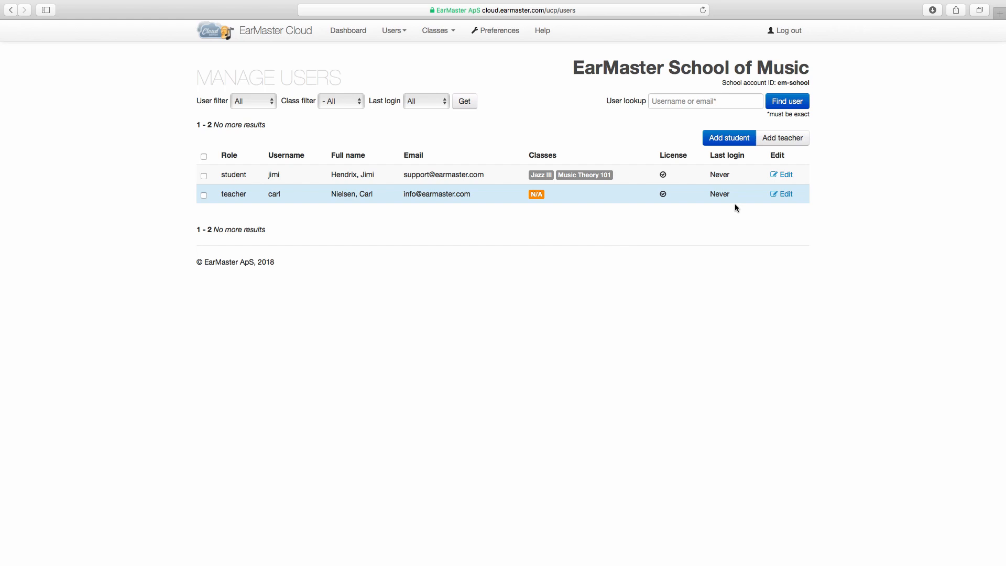
mouse_move(212, 182)
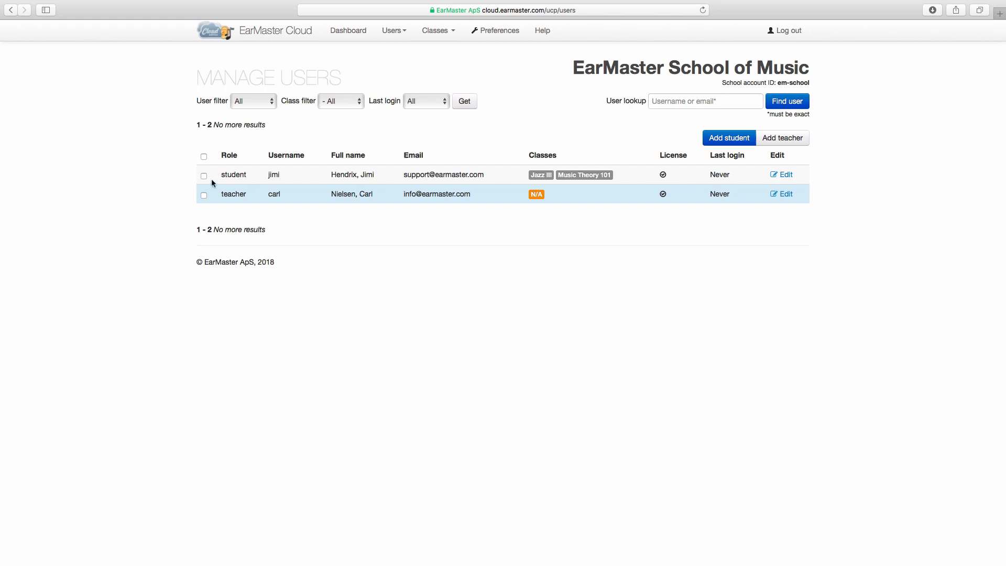
Select student jimi and resend credentials, confirming the password reset email
click(204, 174)
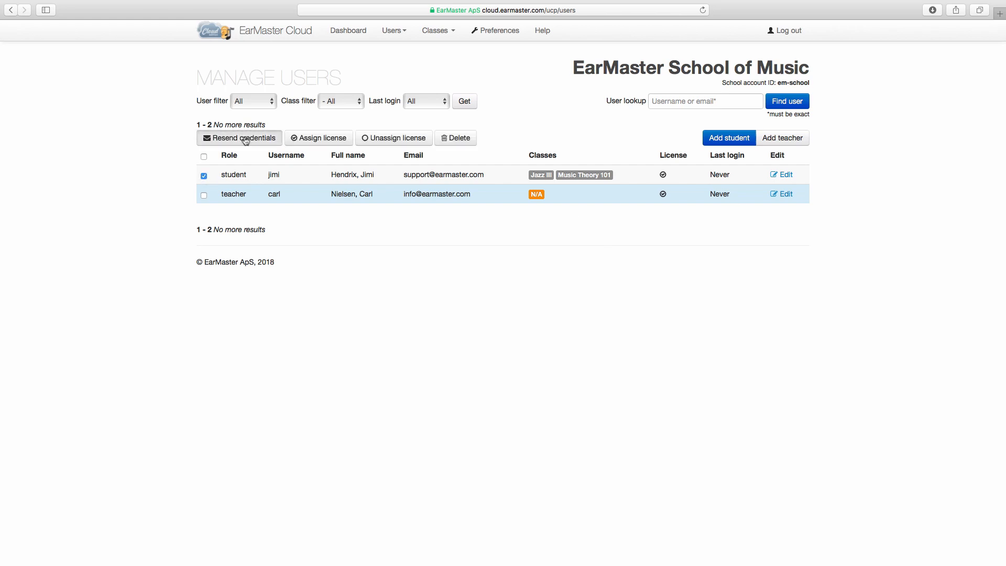
click(243, 138)
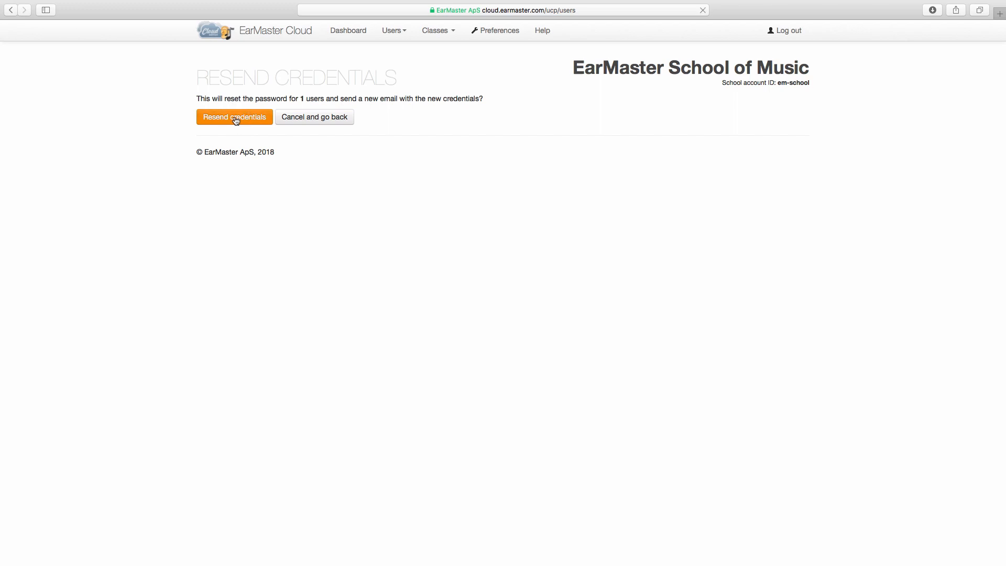
click(235, 118)
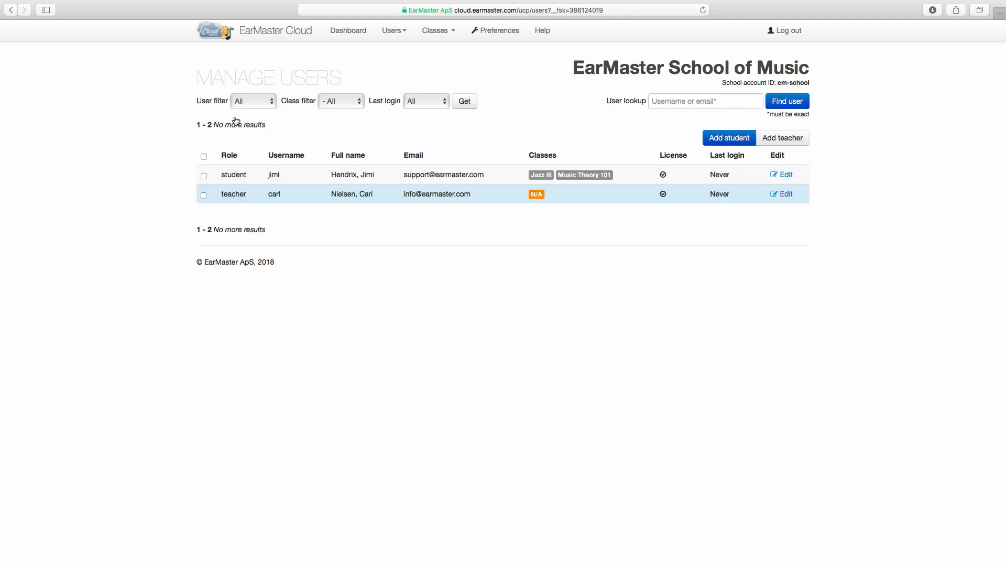